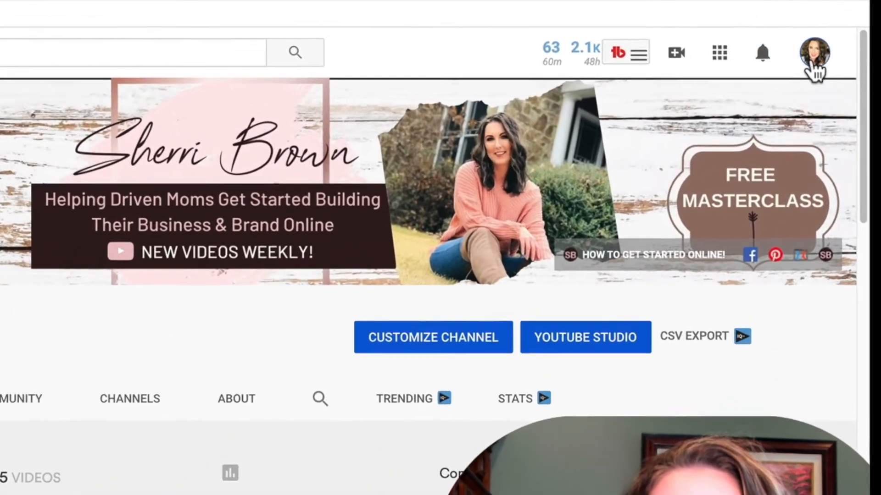
left_click(814, 53)
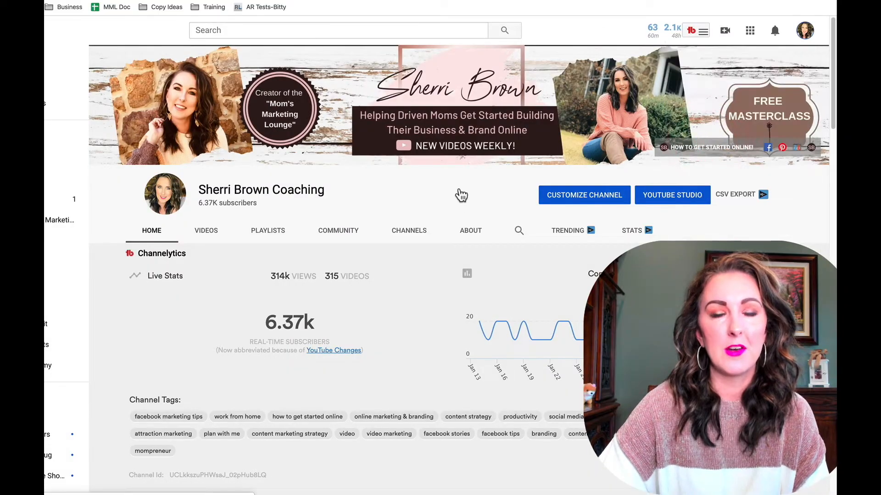
left_click(671, 195)
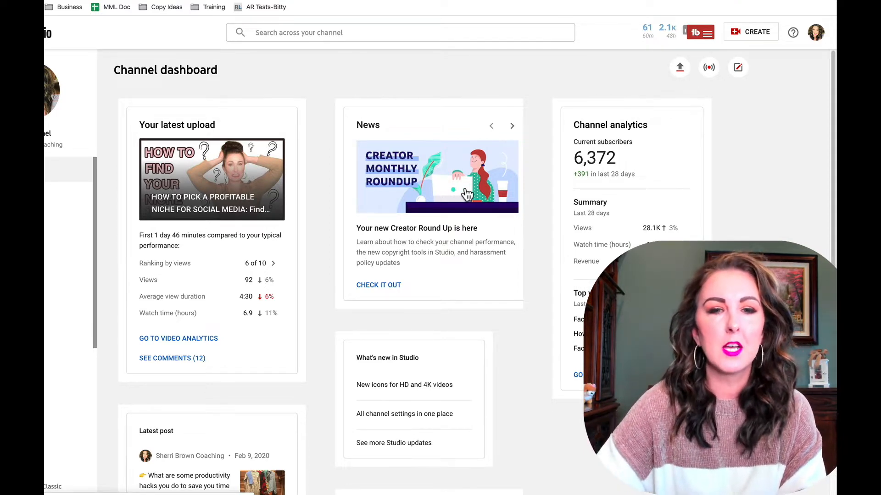
mouse_move(645, 202)
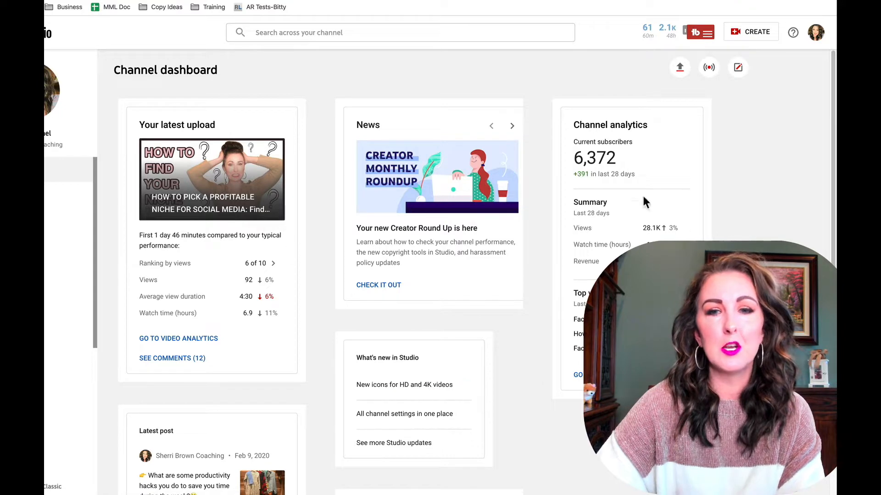
Step: Scroll the dashboard down to the Recent subscribers card
scroll("down", 3)
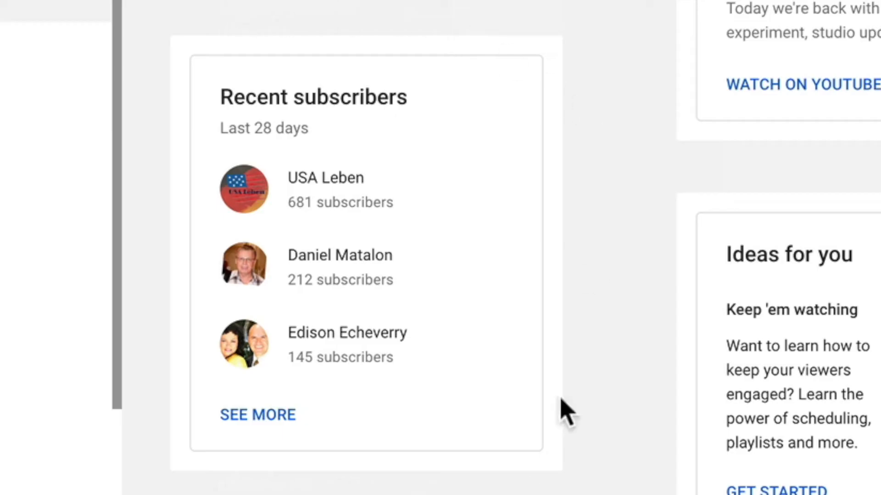
mouse_move(353, 93)
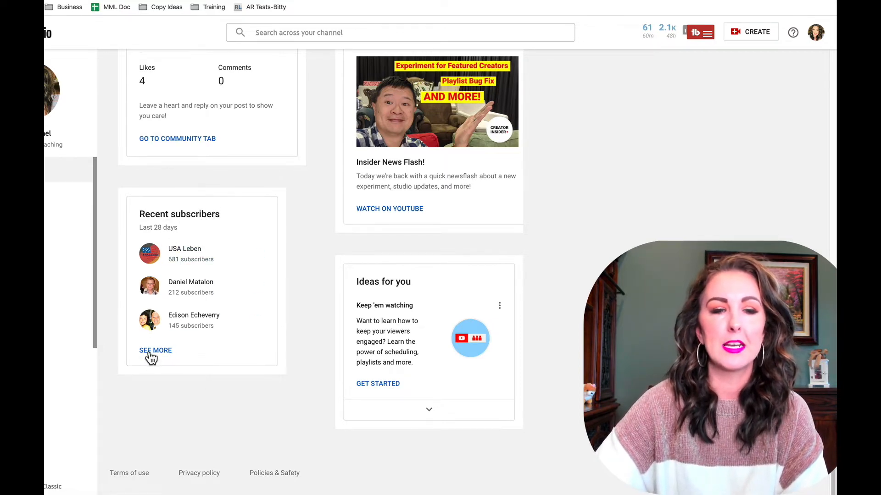
left_click(155, 349)
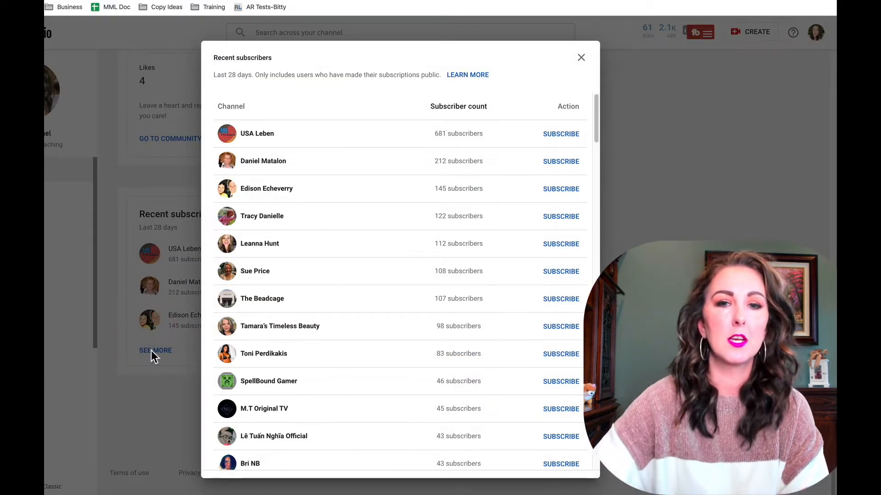
mouse_move(360, 98)
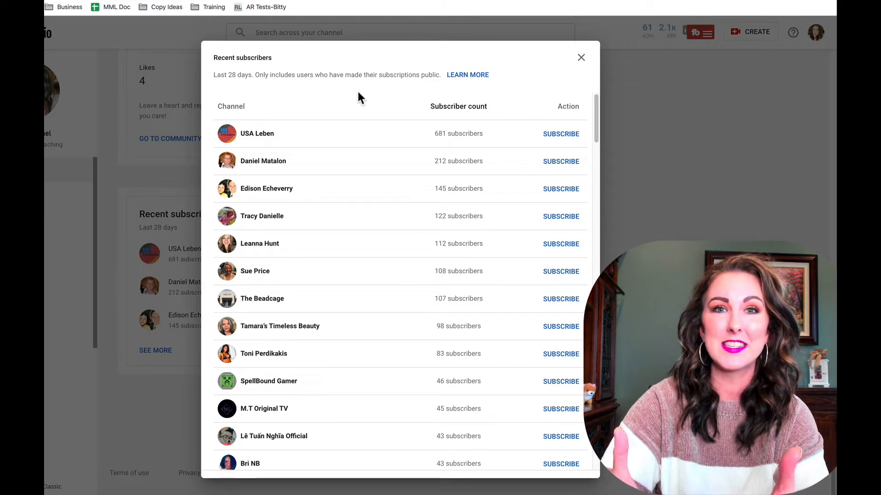
mouse_move(351, 101)
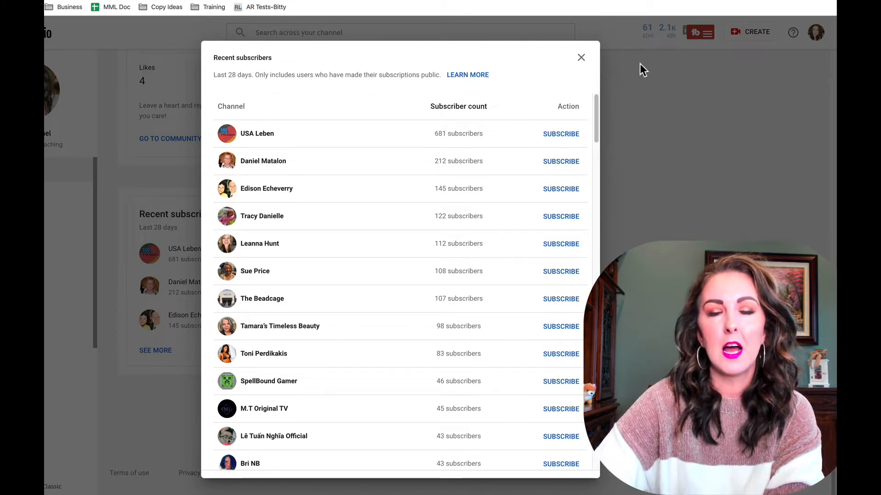
left_click(581, 57)
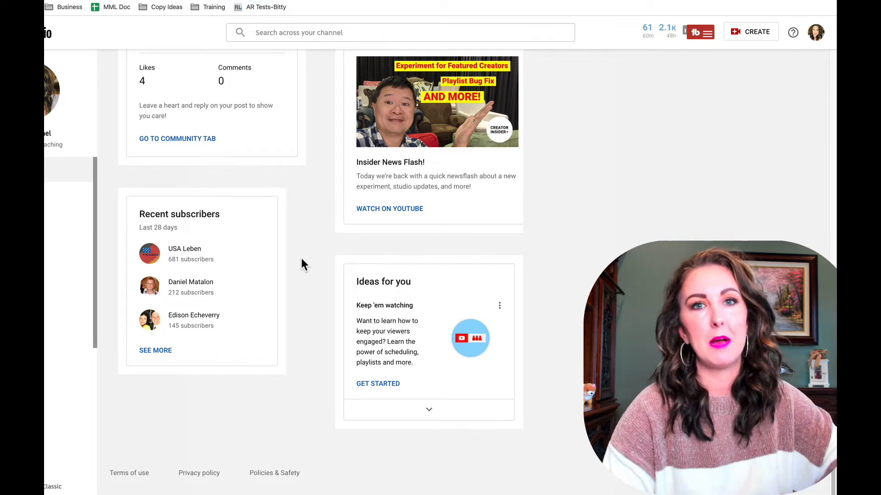
Step: Choose Creator Studio Classic and tick 'A specific feature I need to use is missing'
left_click(63, 23)
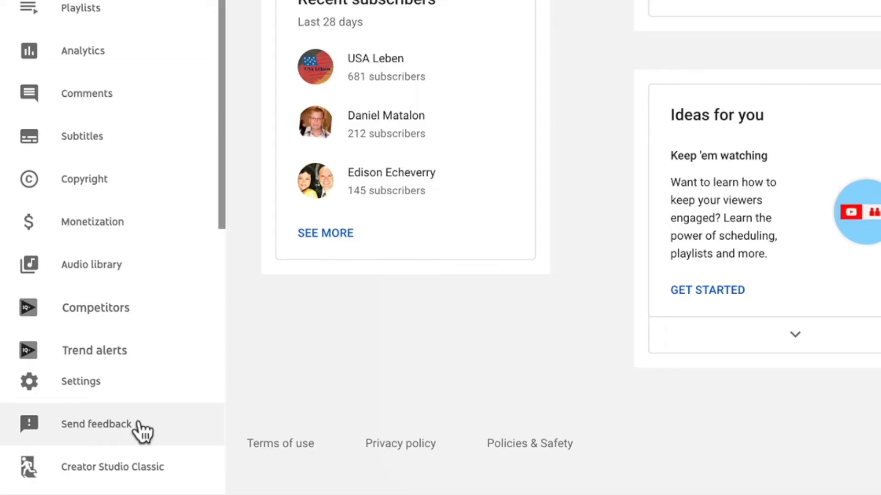
mouse_move(105, 468)
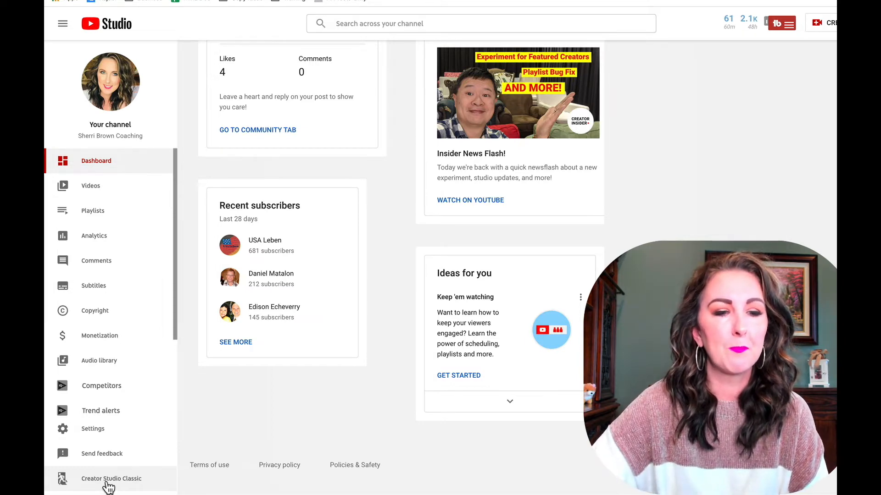
left_click(110, 479)
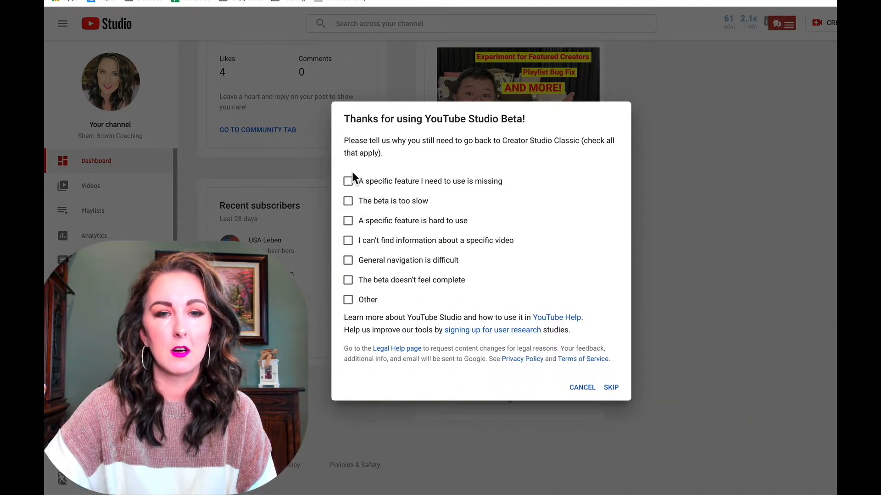
left_click(348, 181)
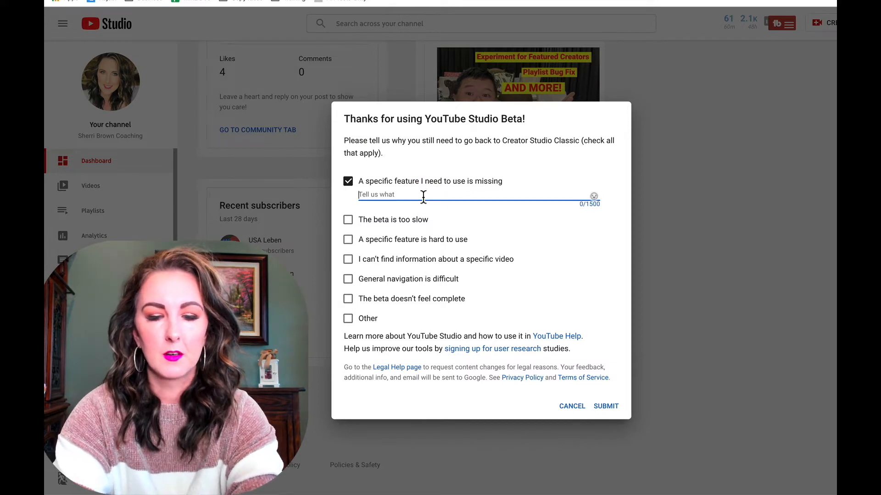
Step: Enter 'subscribers past 28 days' as the missing feature and submit the survey
type("subscribers past 28 days")
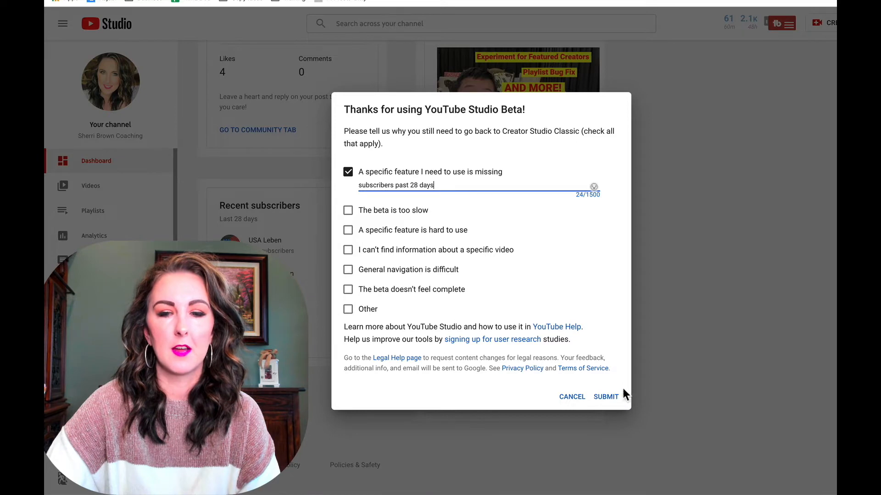
left_click(606, 396)
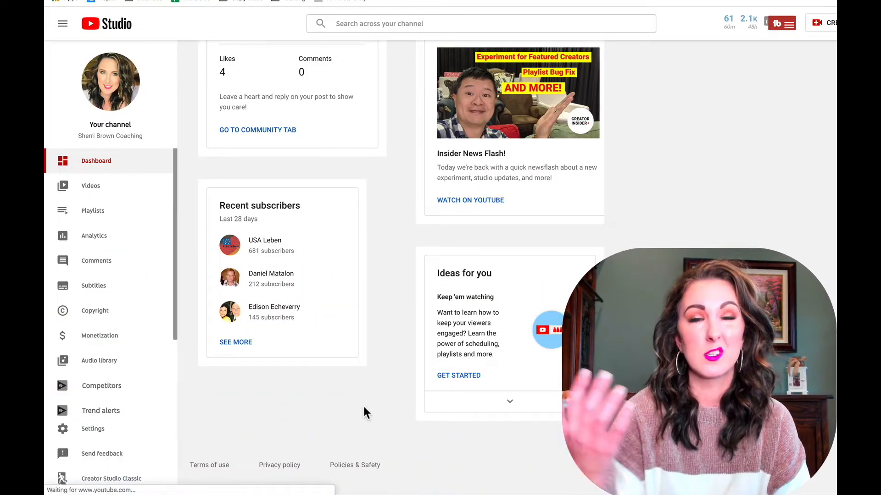
Step: Expand the Community section in Creator Studio Classic to show Comments
left_click(111, 478)
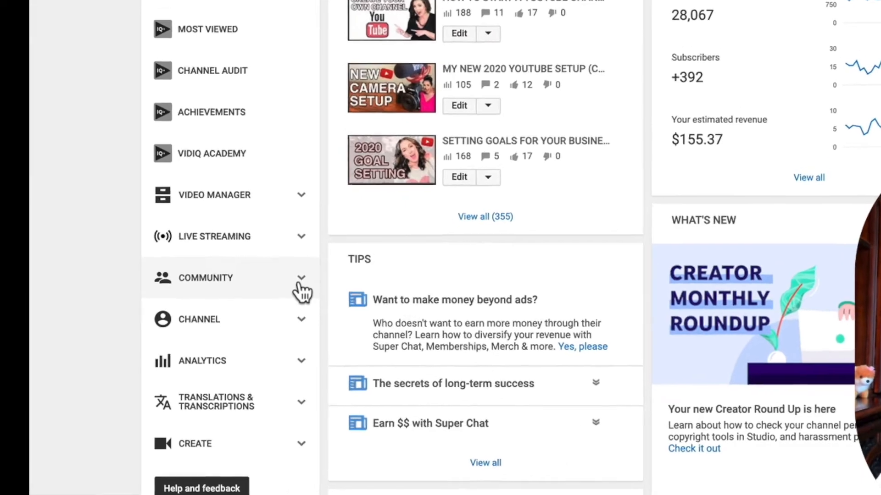
left_click(206, 277)
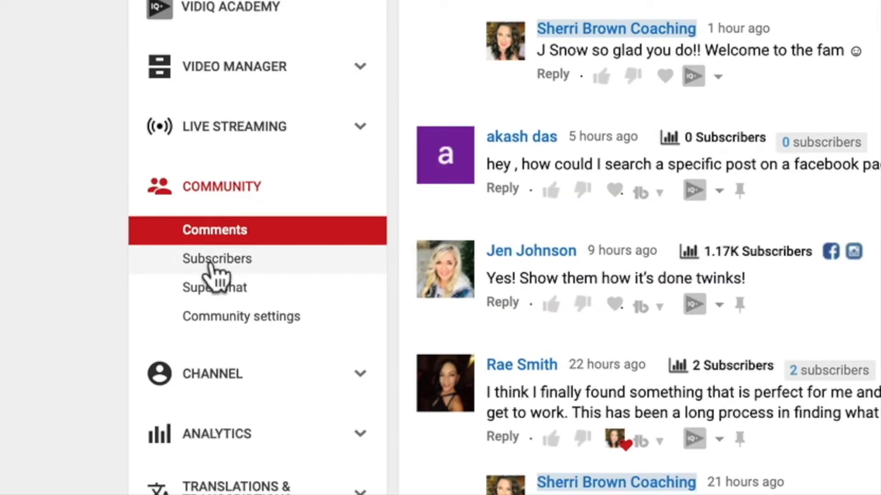
Step: Open Community > Subscribers to list all 6,370 subscribers, most recent first
left_click(217, 259)
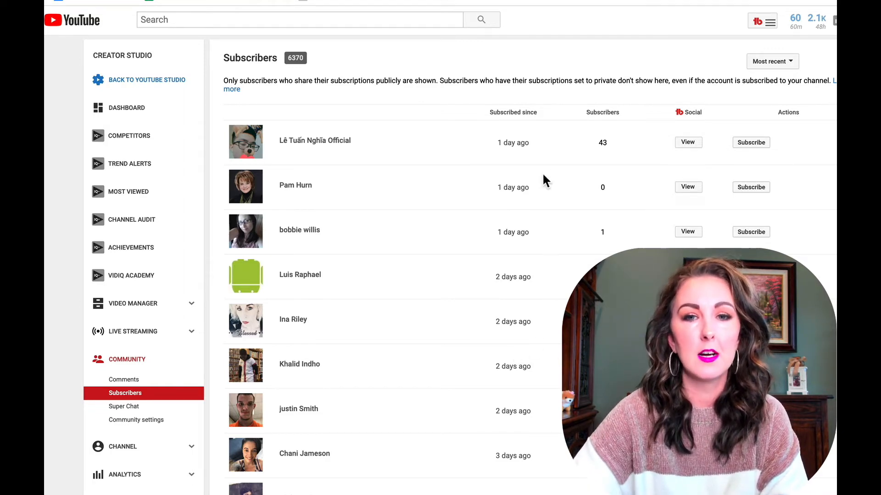
mouse_move(618, 90)
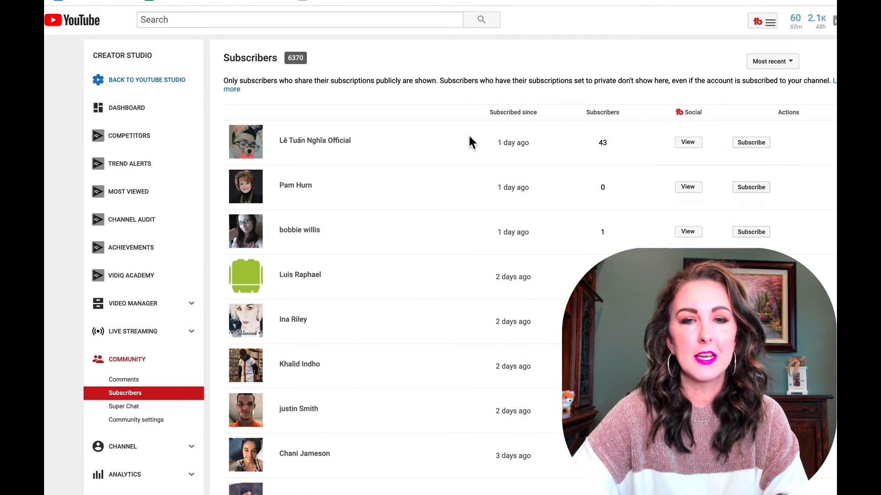
mouse_move(489, 147)
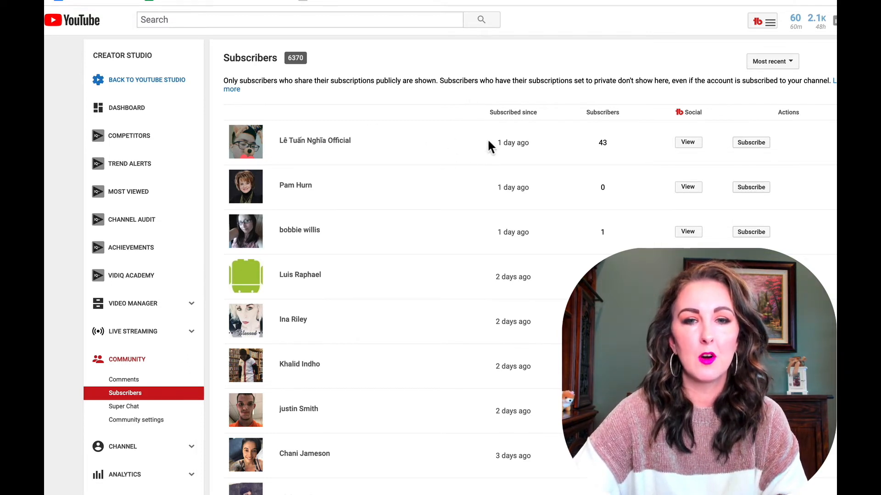